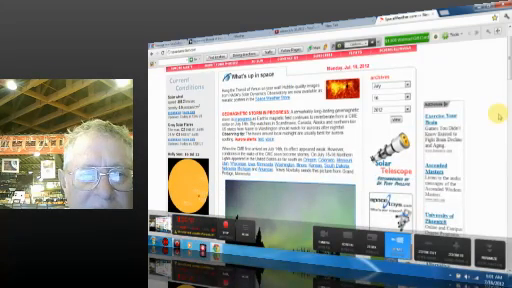
pyautogui.scroll(-3)
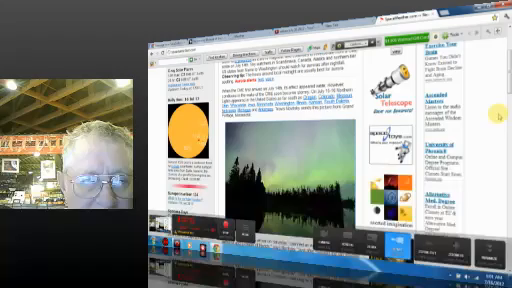
pyautogui.scroll(-3)
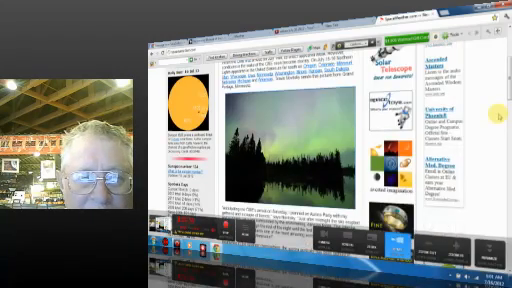
pyautogui.scroll(-3)
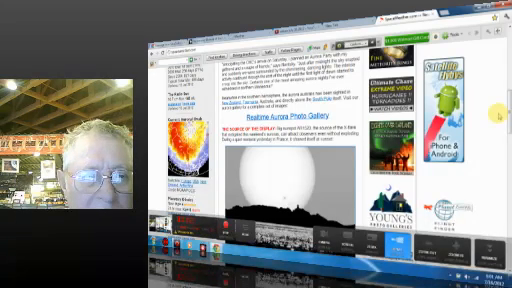
pyautogui.scroll(-3)
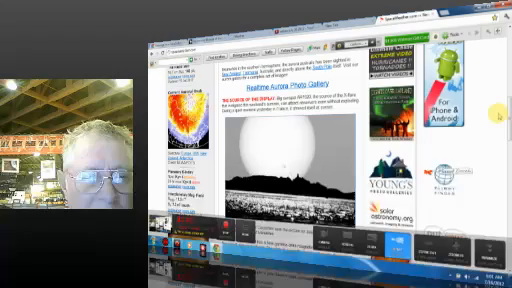
pyautogui.scroll(-3)
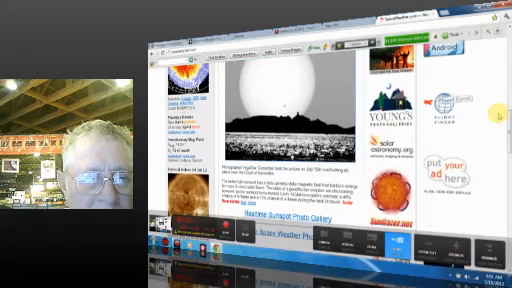
pyautogui.scroll(-3)
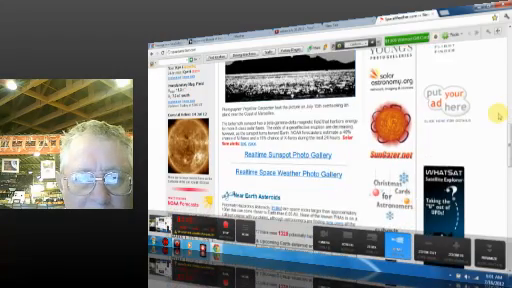
pyautogui.scroll(-3)
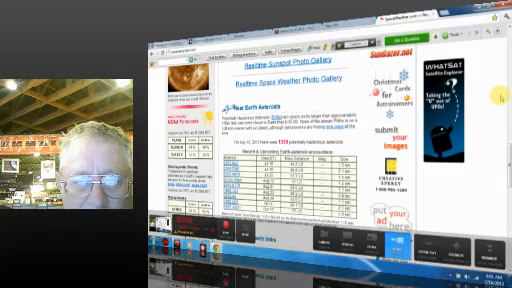
pyautogui.scroll(-3)
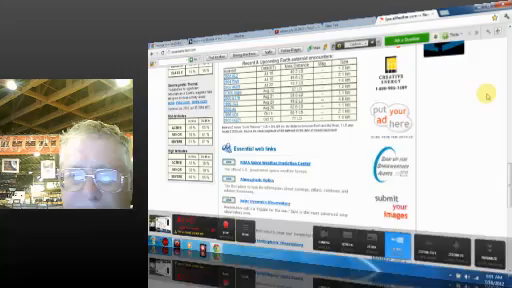
pyautogui.scroll(-3)
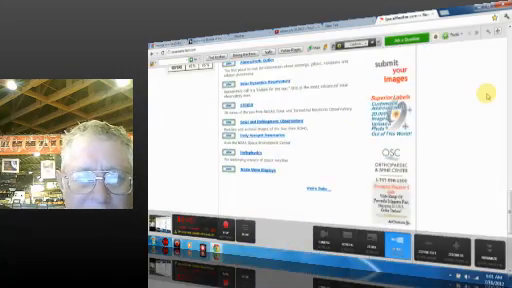